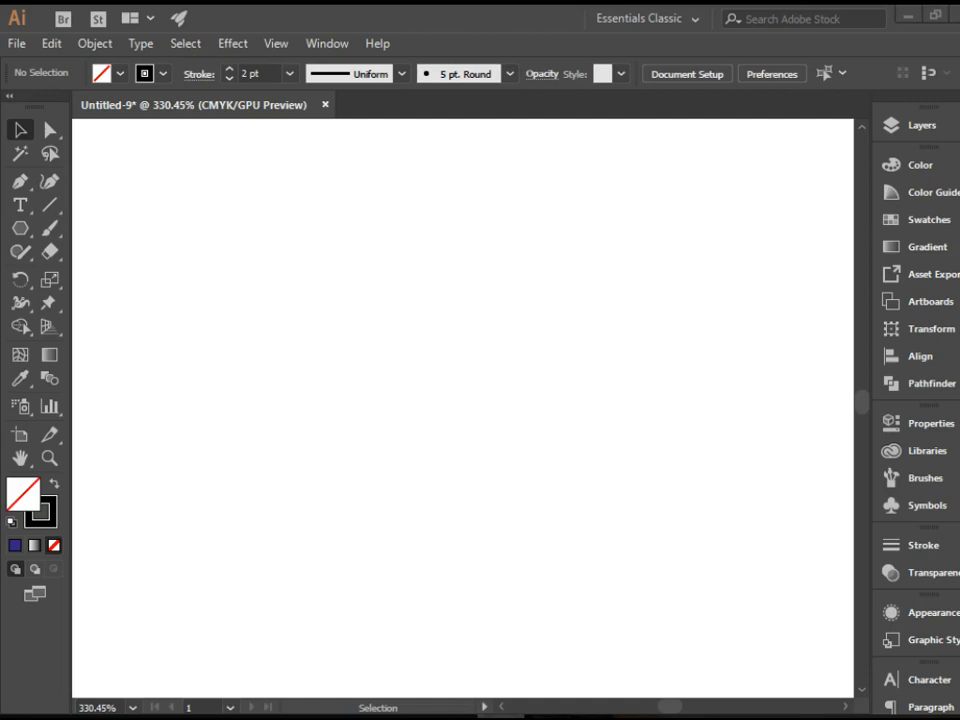
{"action": "mouse_move", "coordinate": [48, 182]}
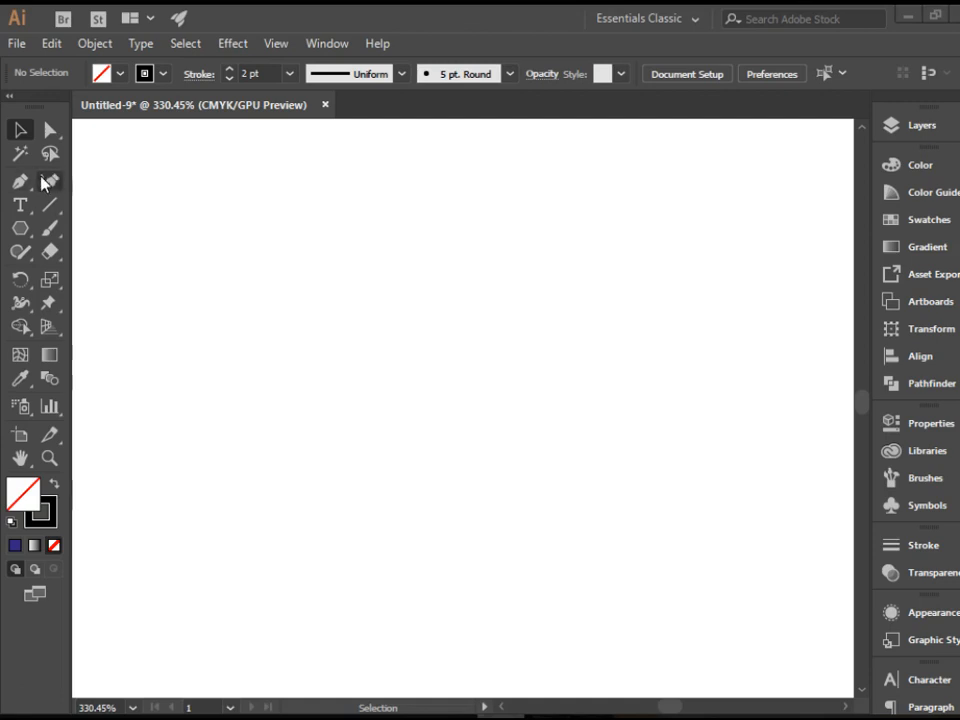
{"action": "mouse_move", "coordinate": [20, 181]}
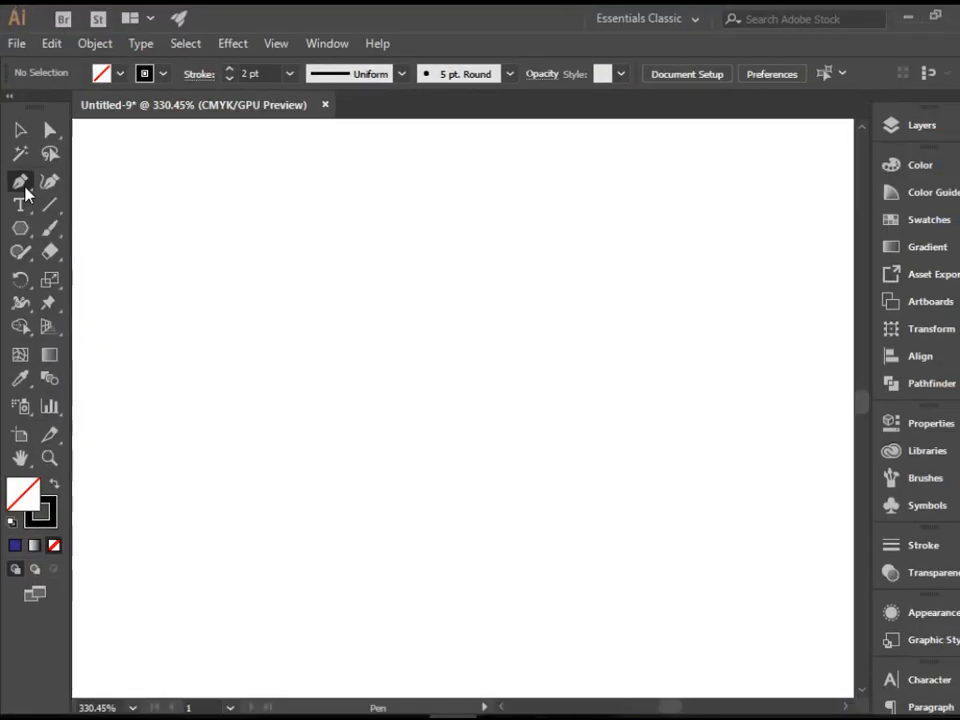
{"action": "mouse_move", "coordinate": [21, 182]}
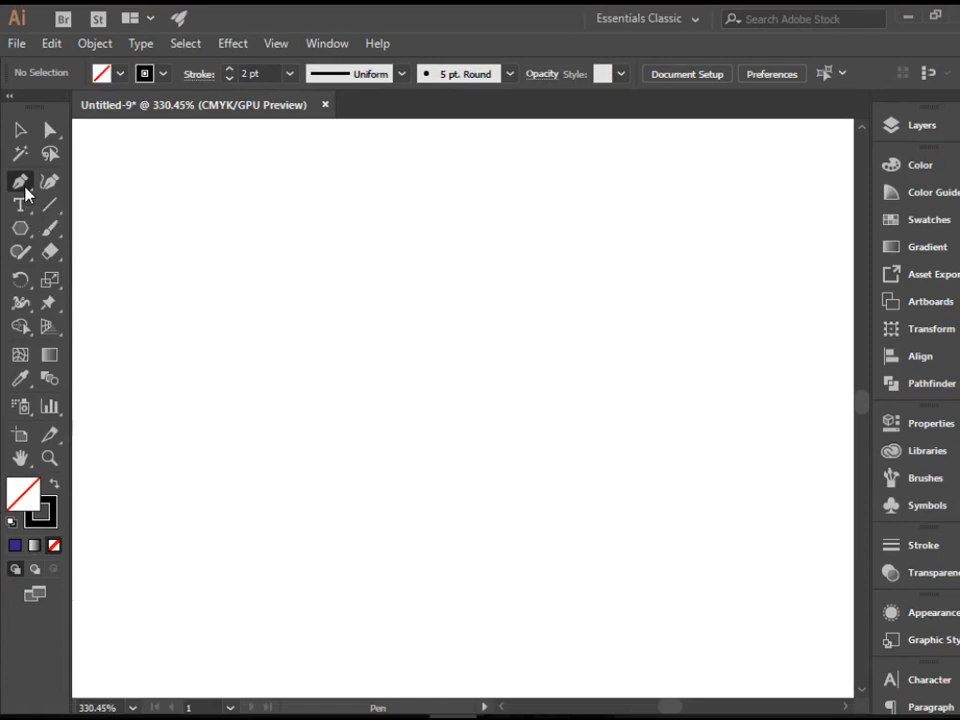
{"action": "mouse_move", "coordinate": [43, 110]}
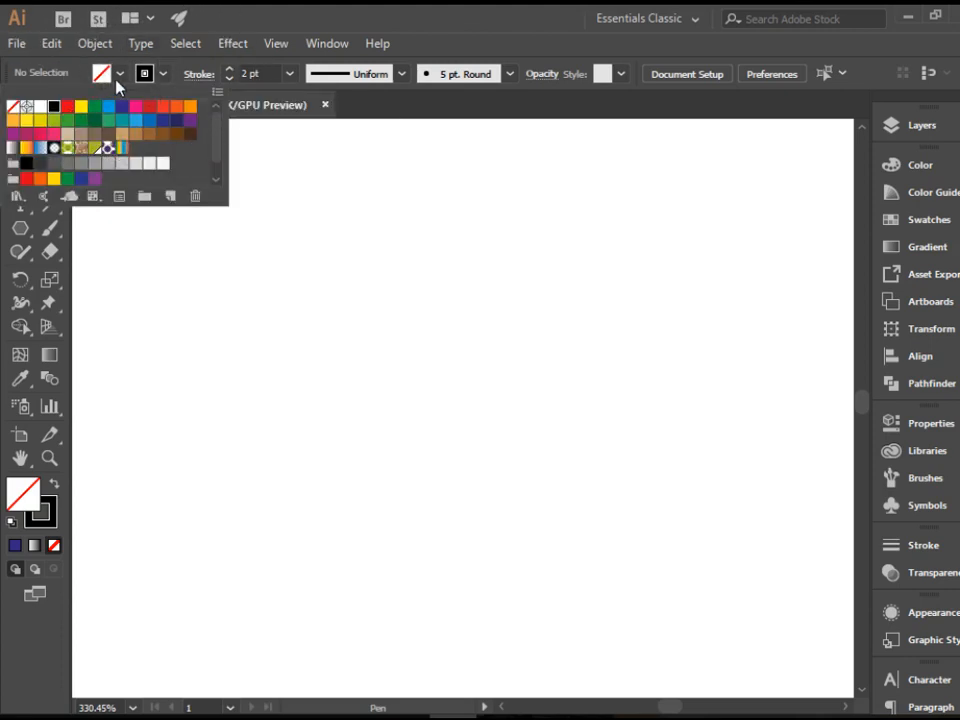
Step: Keep the fill set to None and close the fill colour choices
{"action": "left_click", "coordinate": [238, 88]}
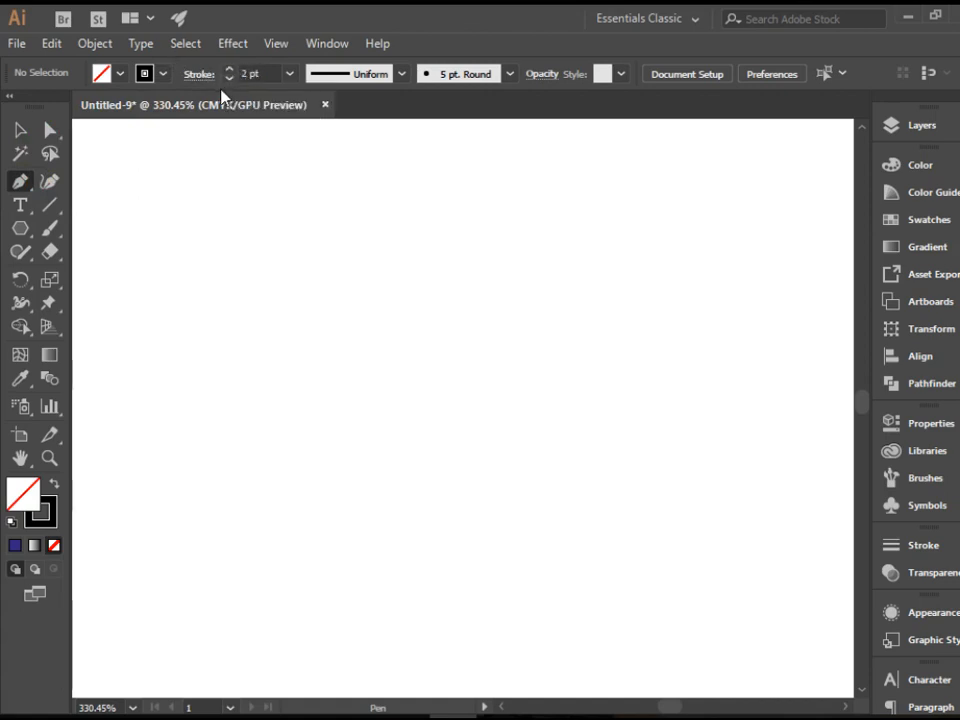
{"action": "mouse_move", "coordinate": [200, 335]}
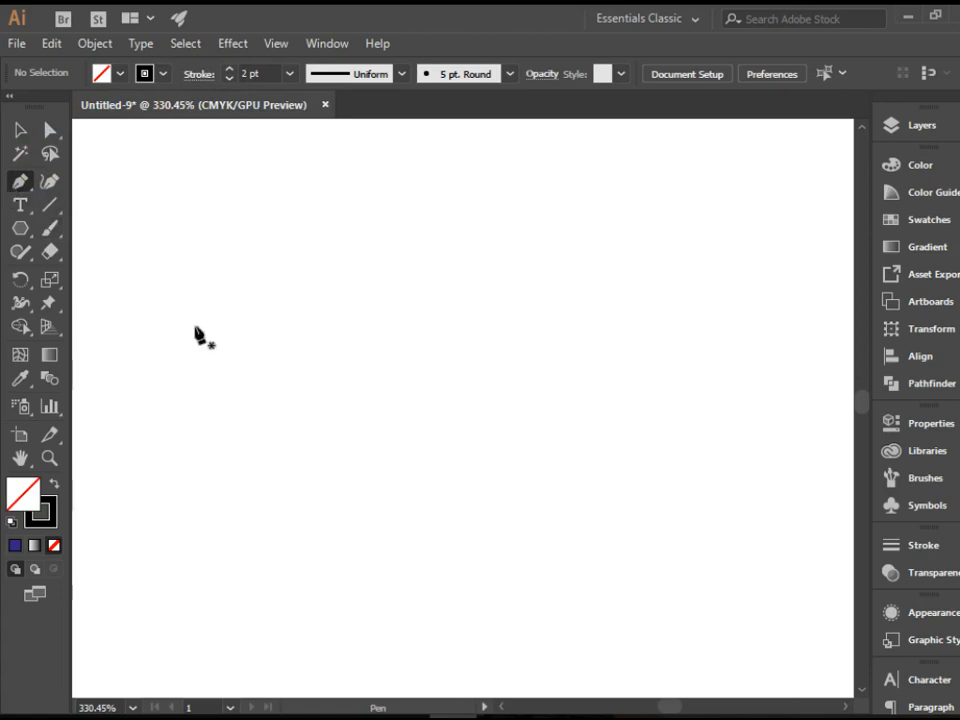
Step: Place four straight corner anchors to form a closed shape, then return to the Selection tool
{"action": "left_click", "coordinate": [196, 330]}
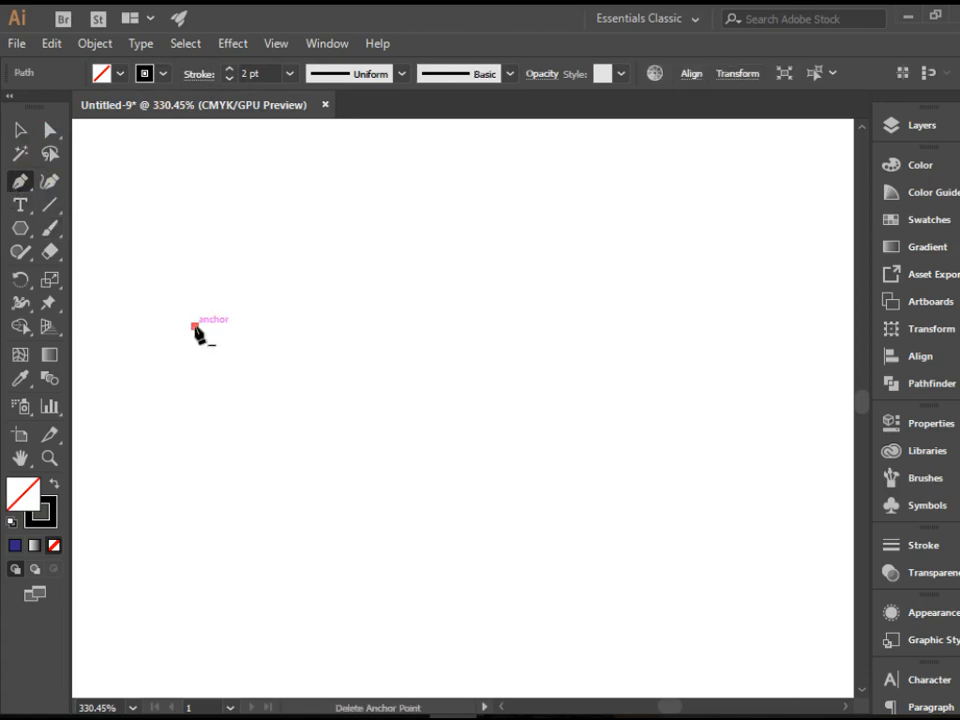
{"action": "left_click", "coordinate": [418, 253]}
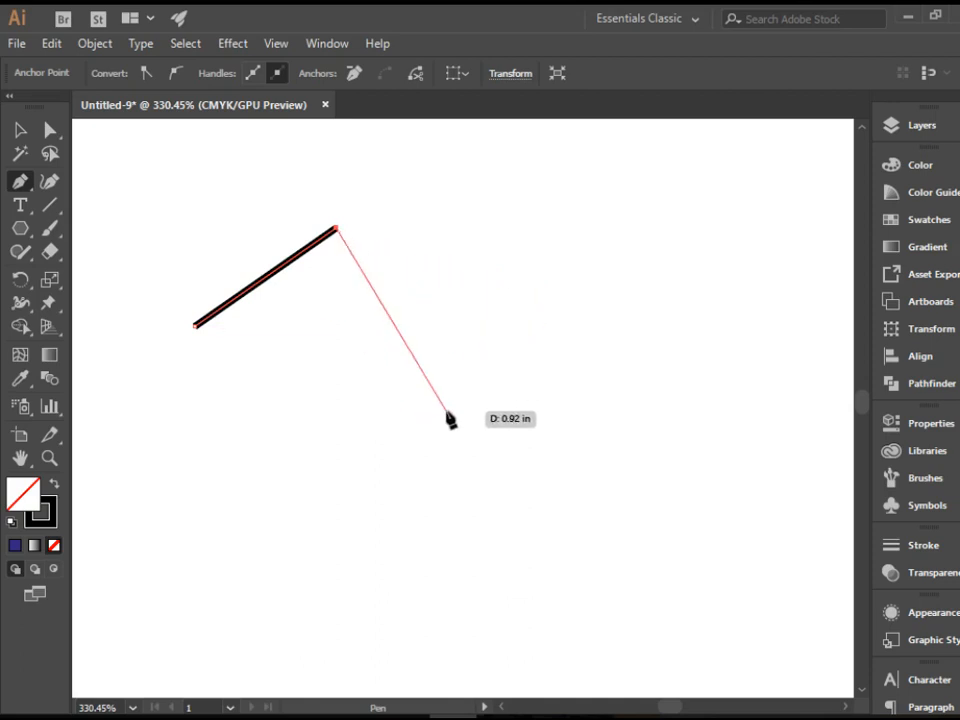
{"action": "mouse_move", "coordinate": [505, 305]}
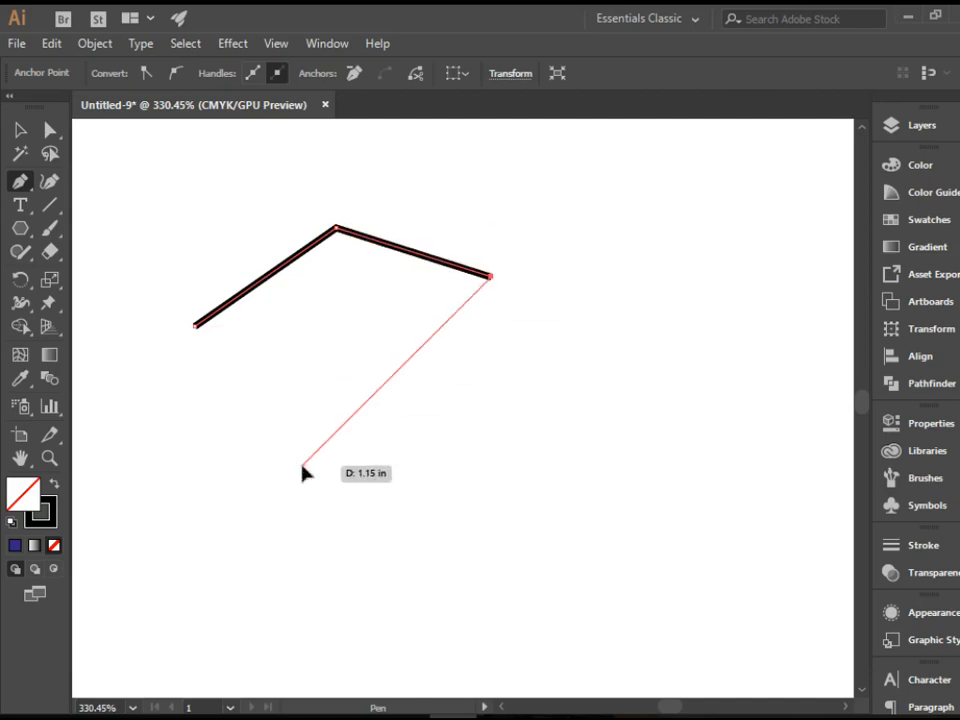
{"action": "left_click", "coordinate": [305, 463]}
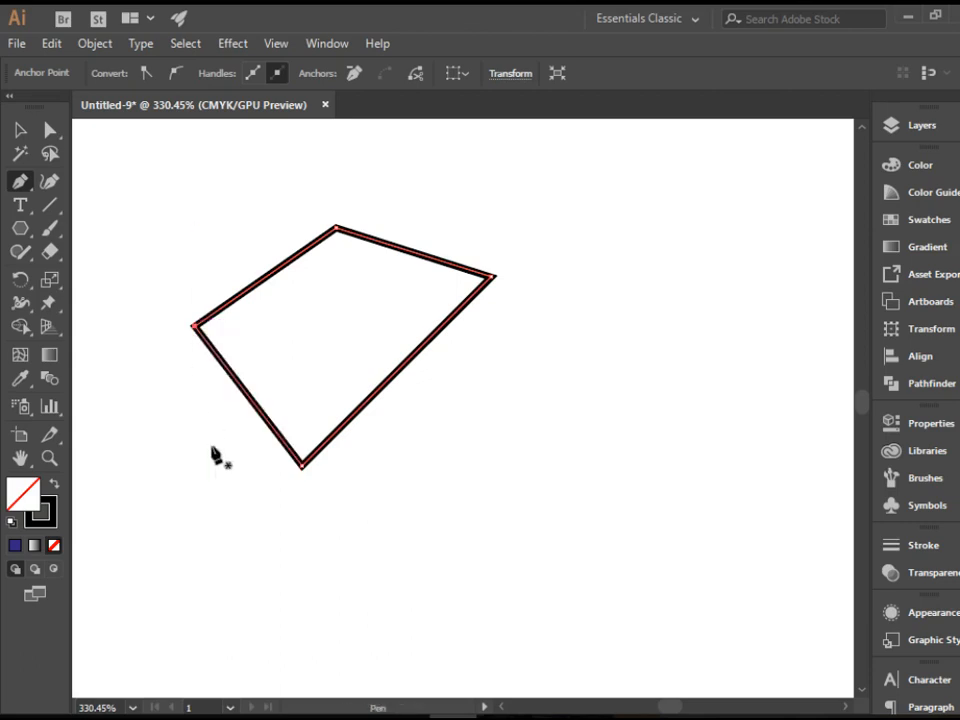
{"action": "left_click", "coordinate": [20, 130]}
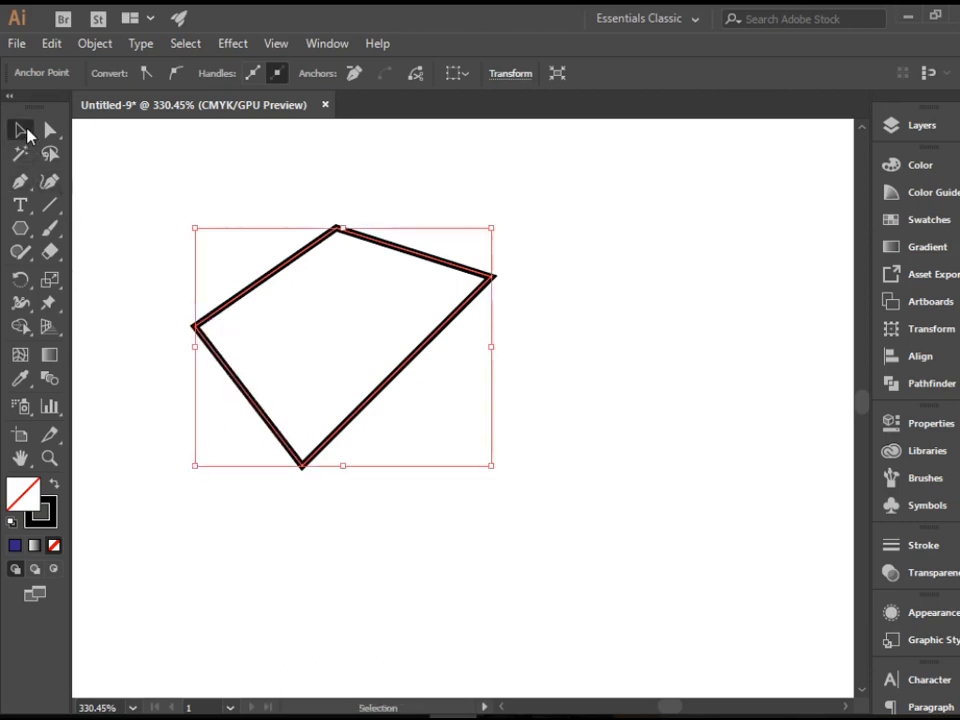
Step: Fill the four-sided shape green with a 1 pt stroke, then delete it
{"action": "left_click", "coordinate": [675, 207]}
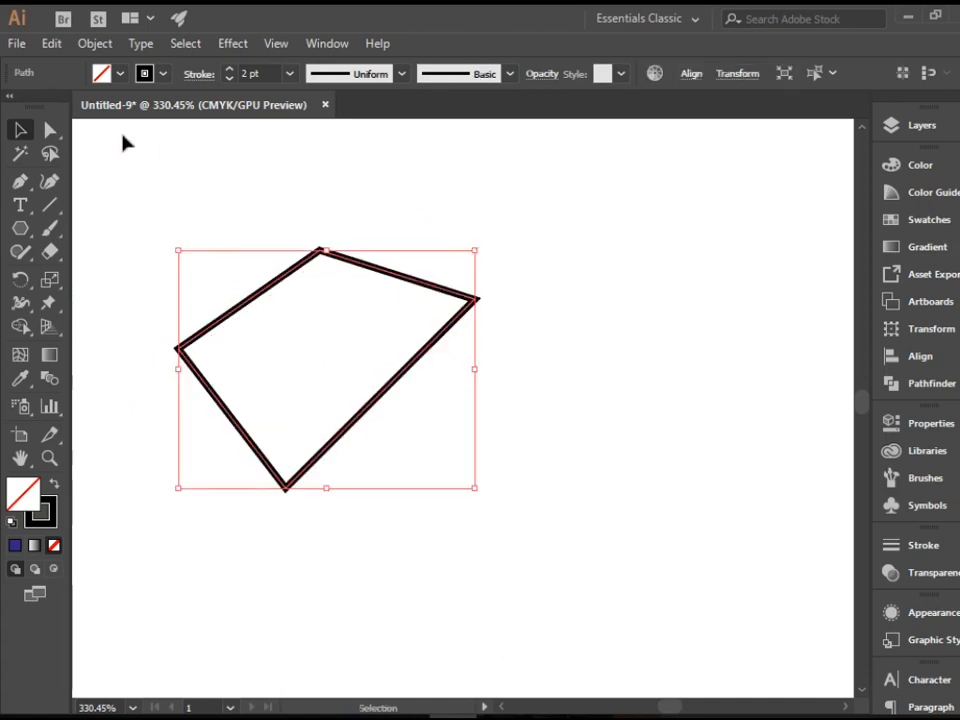
{"action": "mouse_move", "coordinate": [117, 85]}
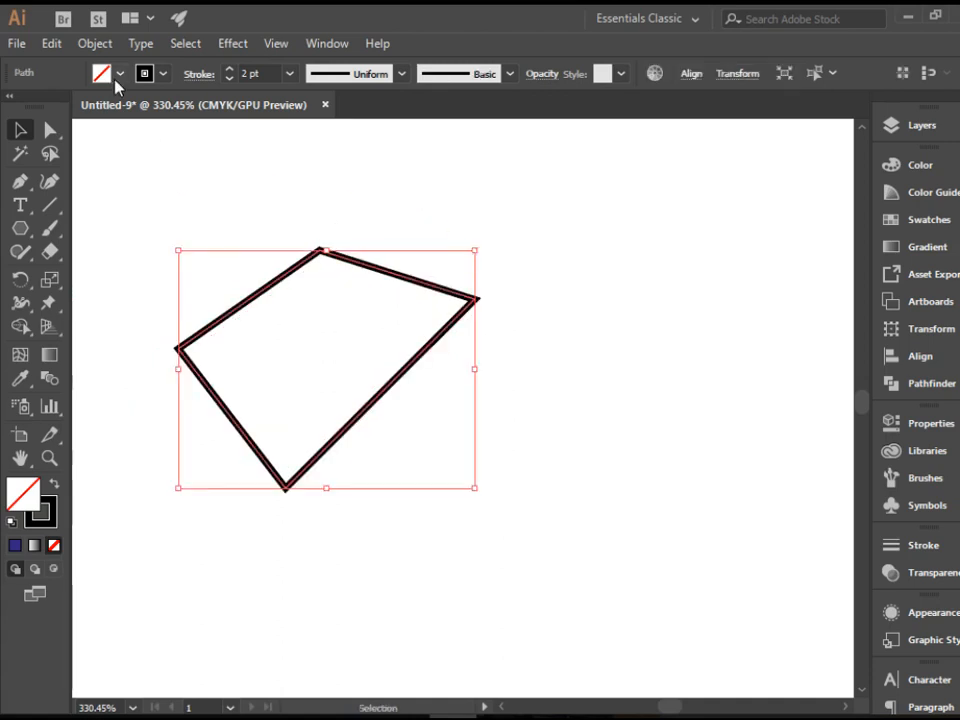
{"action": "left_click", "coordinate": [94, 107]}
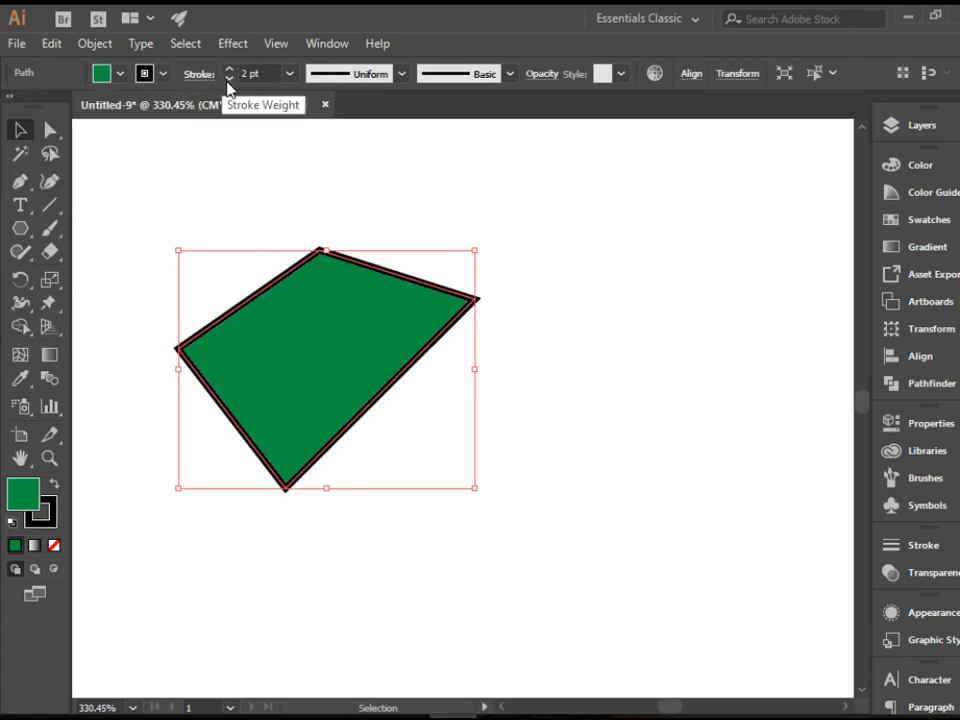
{"action": "left_click", "coordinate": [400, 205]}
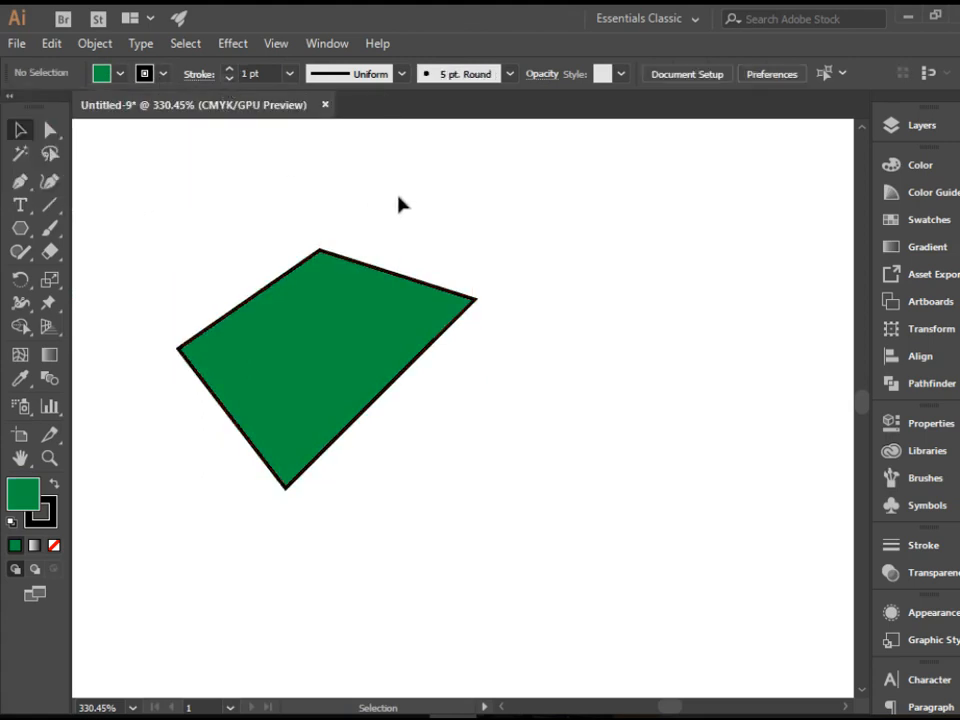
{"action": "left_click", "coordinate": [330, 370]}
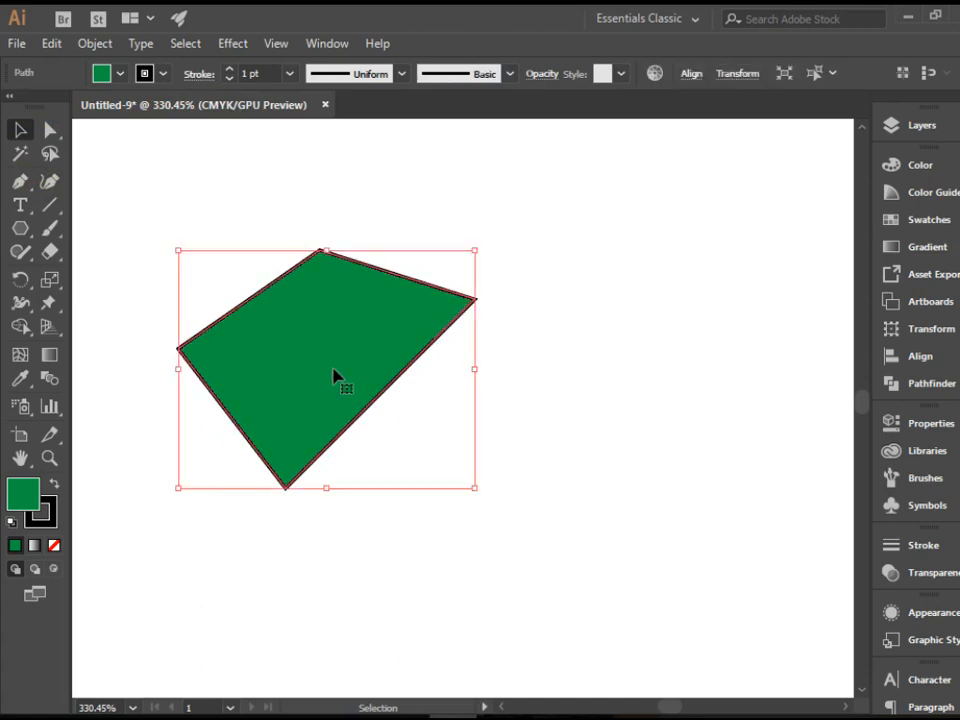
{"action": "key", "text": "Delete"}
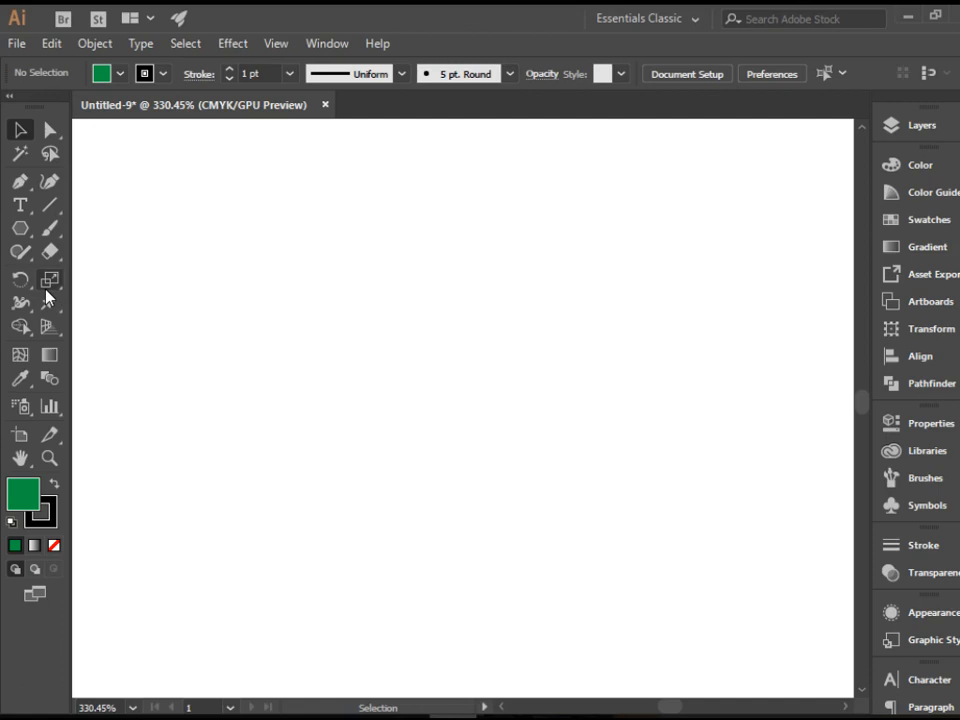
{"action": "mouse_move", "coordinate": [21, 181]}
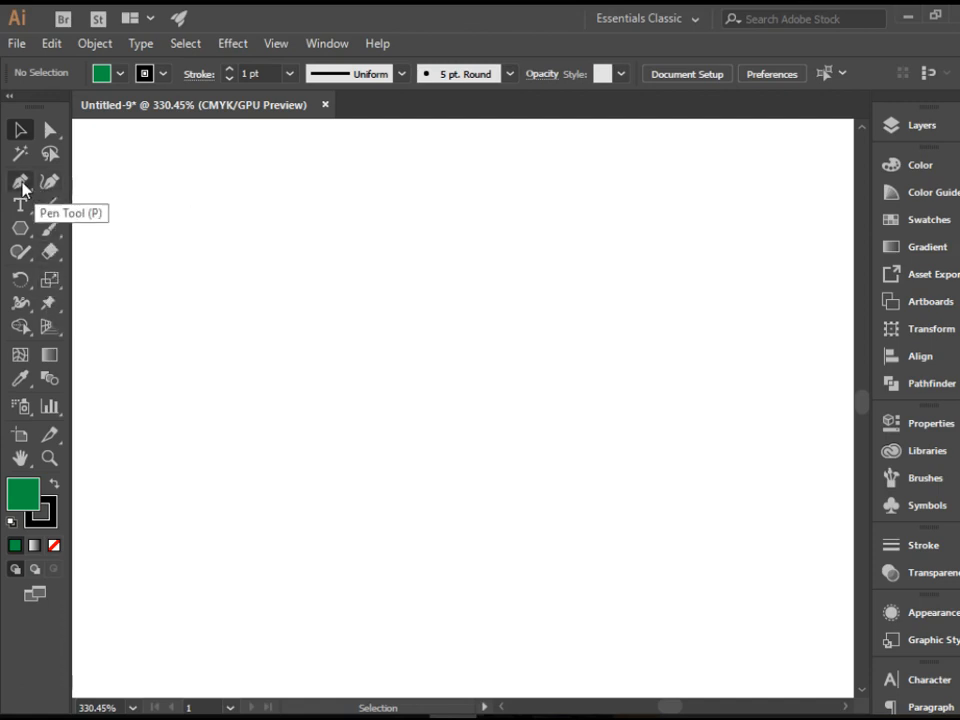
Step: Draw a green zigzag path with the Pen tool, select it, and open fill choices
{"action": "left_click", "coordinate": [21, 181]}
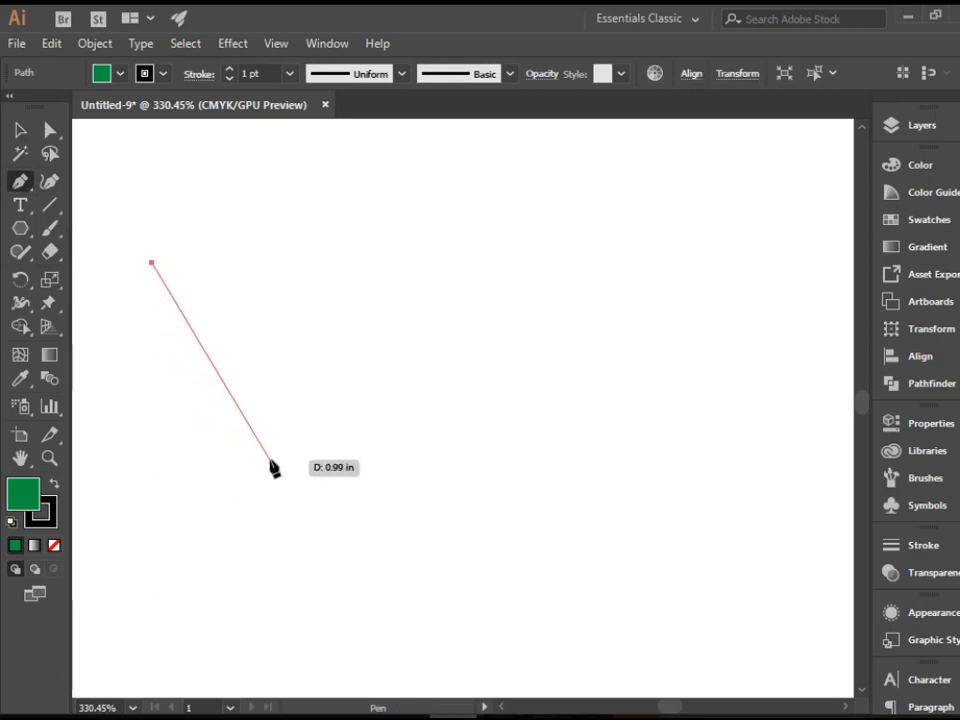
{"action": "mouse_move", "coordinate": [320, 425]}
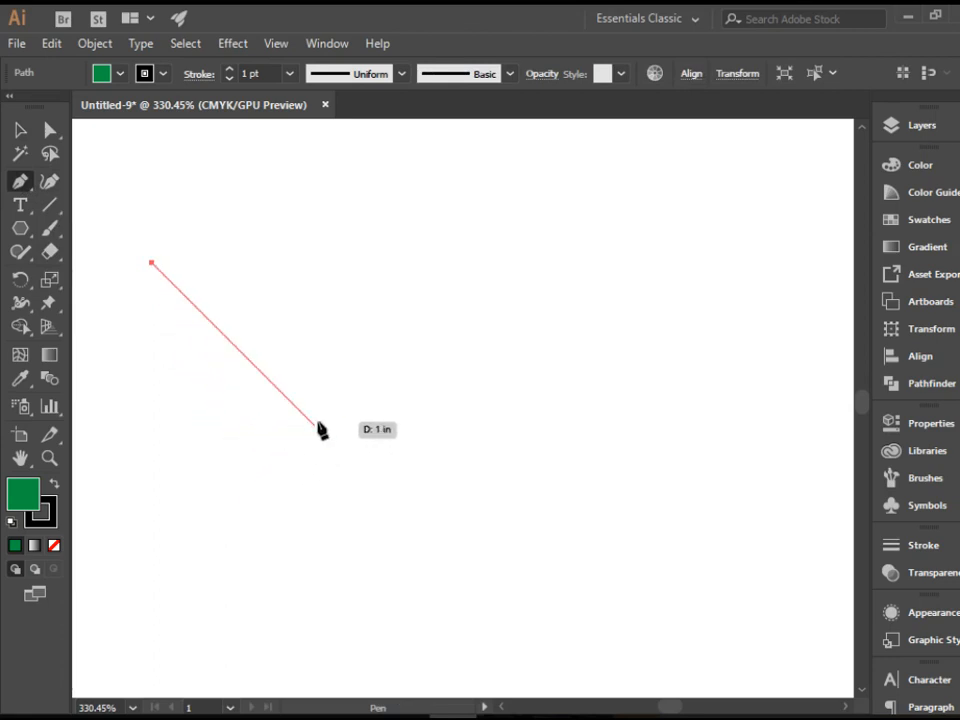
{"action": "mouse_move", "coordinate": [170, 440]}
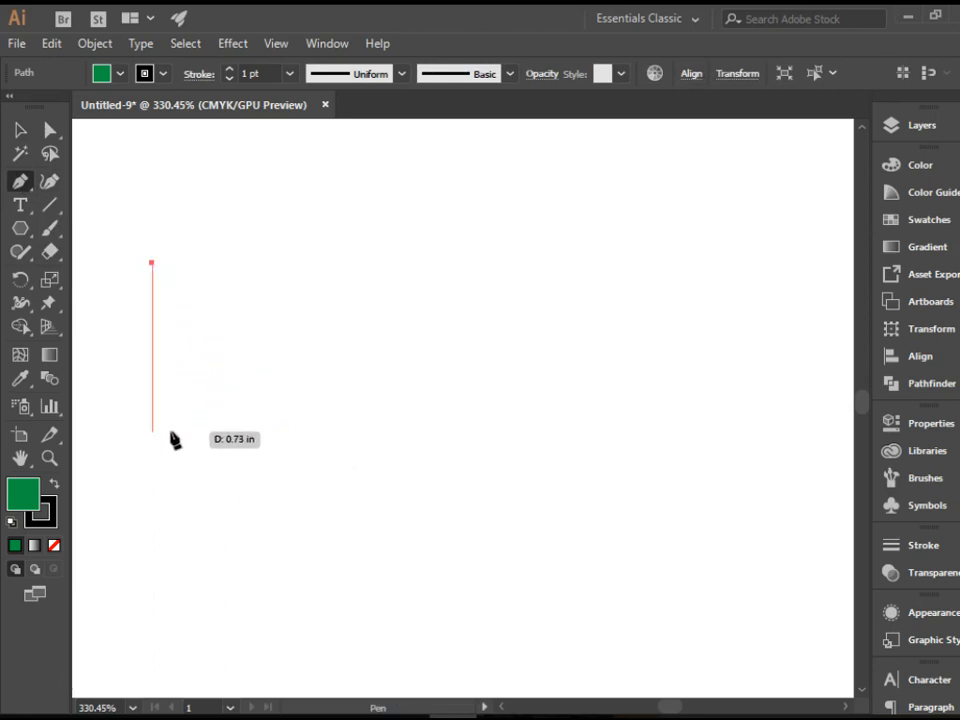
{"action": "left_click", "coordinate": [310, 418]}
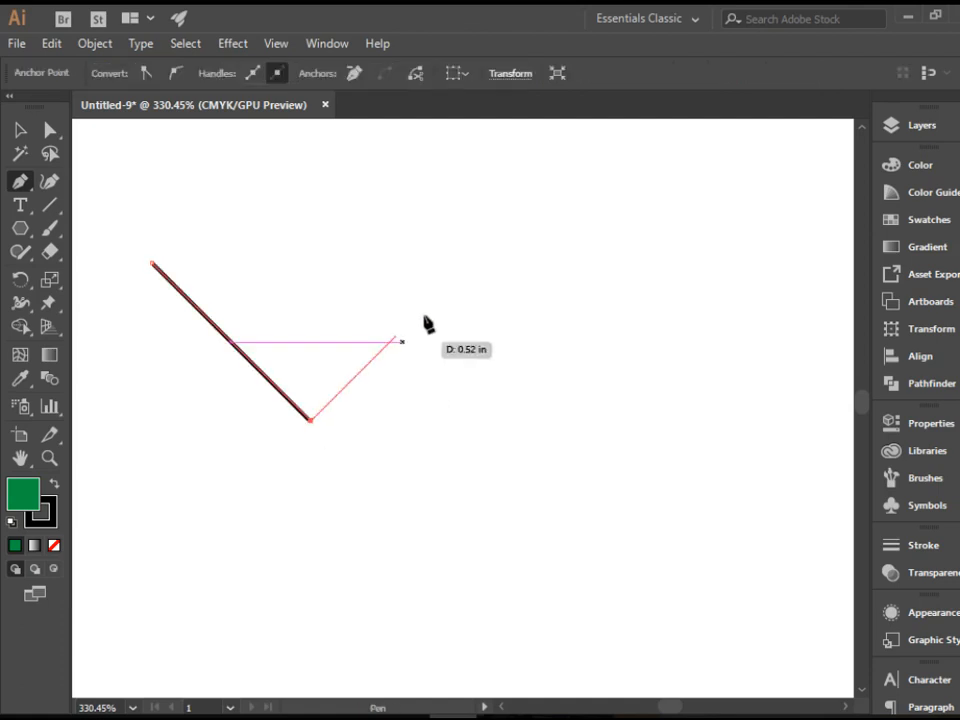
{"action": "left_click", "coordinate": [487, 244]}
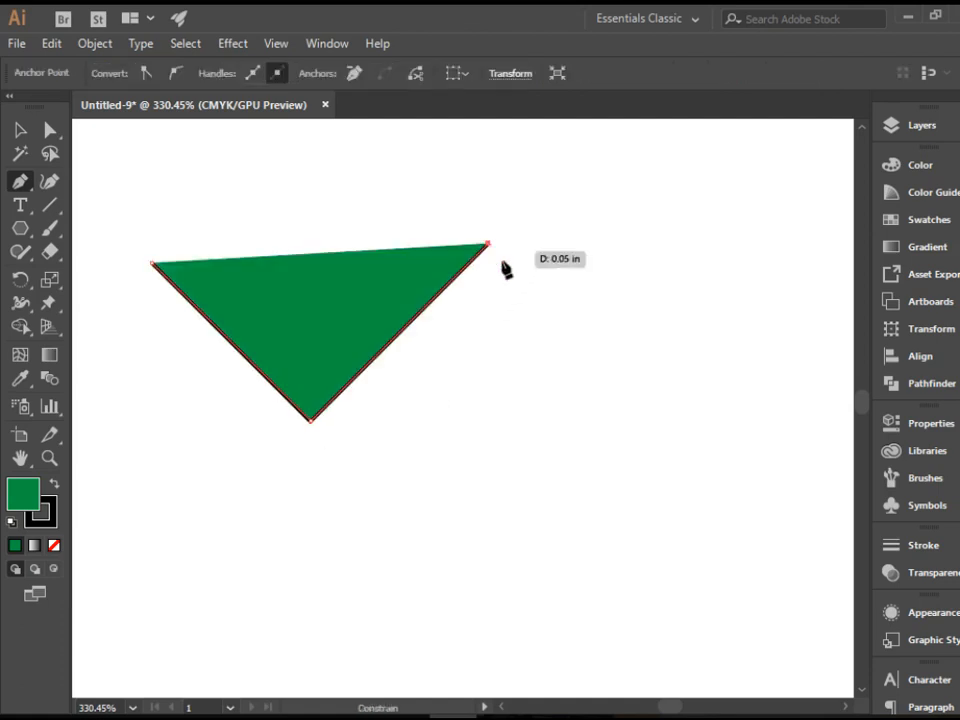
{"action": "left_click", "coordinate": [660, 415]}
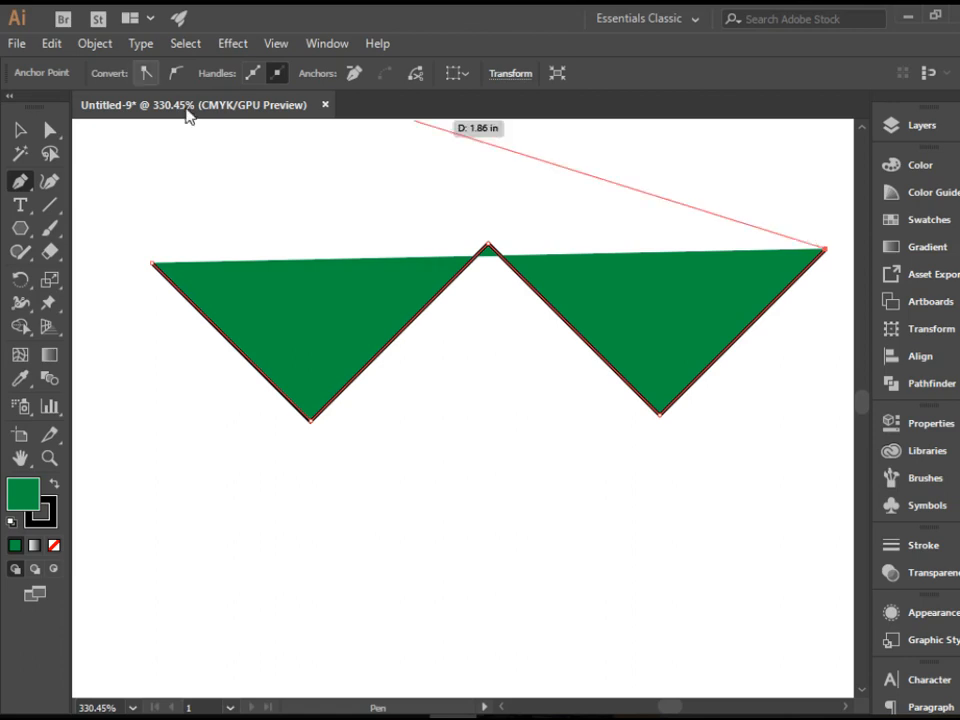
{"action": "left_click", "coordinate": [372, 162]}
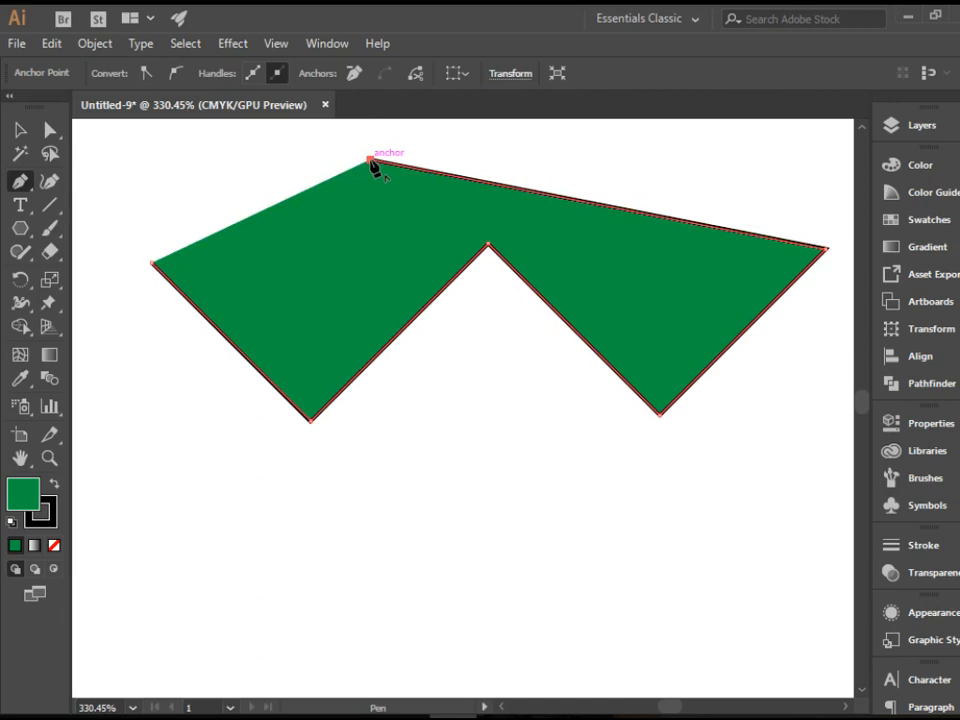
{"action": "left_click_drag", "start_coordinate": [370, 163], "coordinate": [360, 170]}
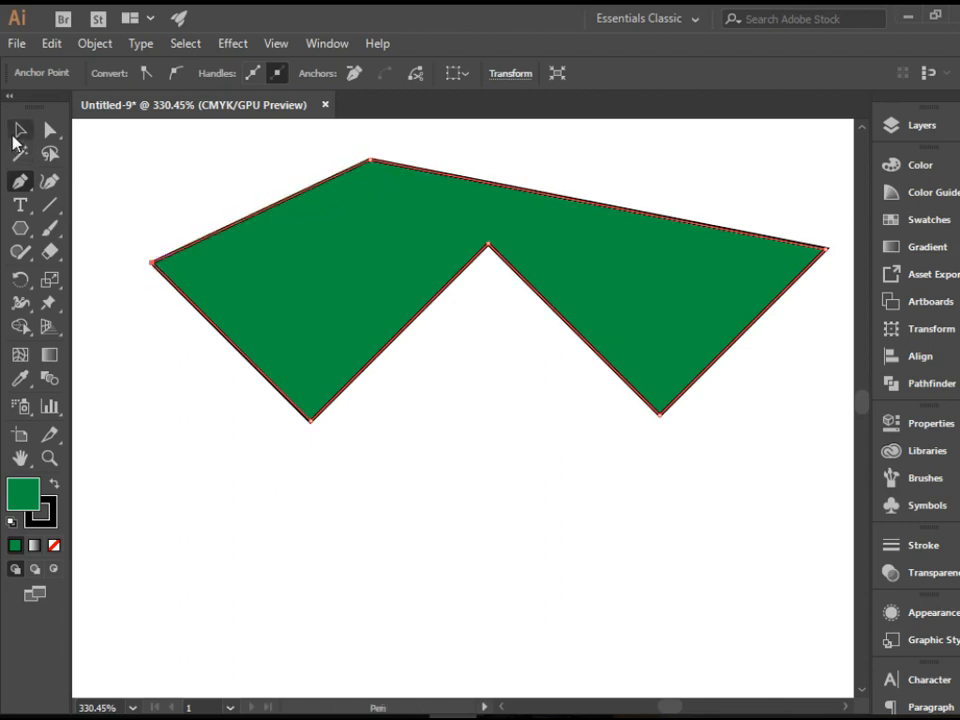
{"action": "left_click", "coordinate": [20, 130]}
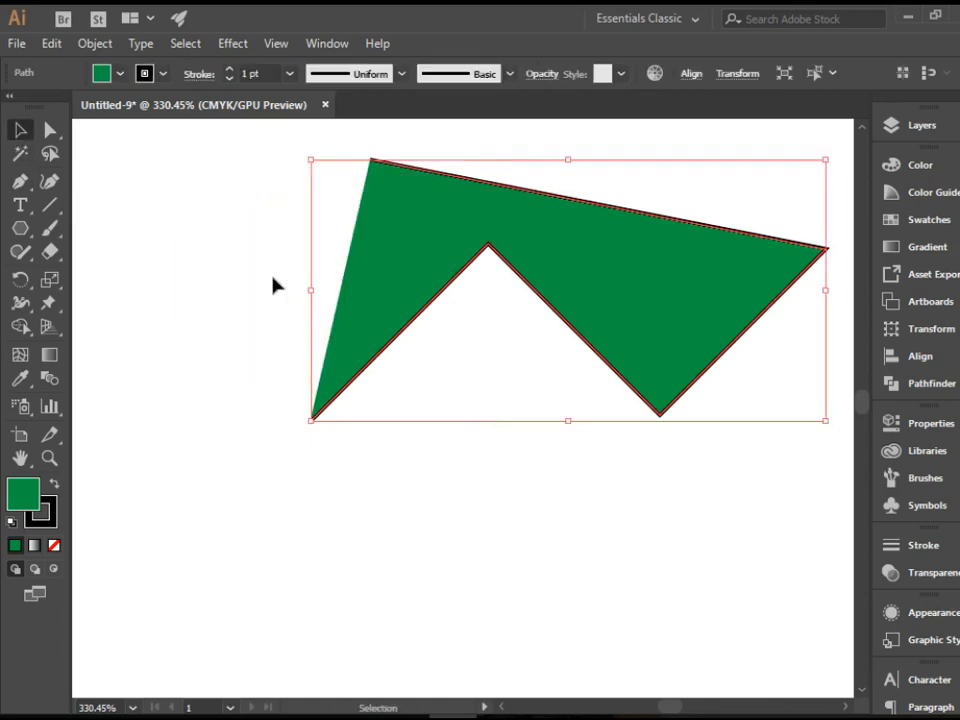
{"action": "left_click", "coordinate": [118, 73]}
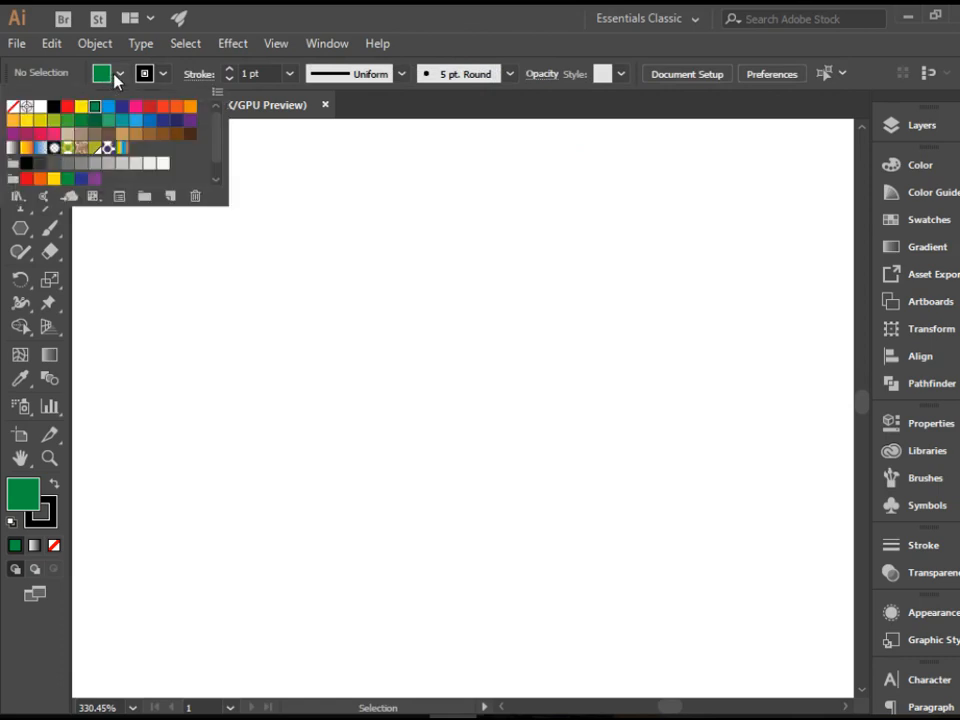
Step: Set fill to None, draw an open V path, then select and delete it
{"action": "left_click", "coordinate": [14, 107]}
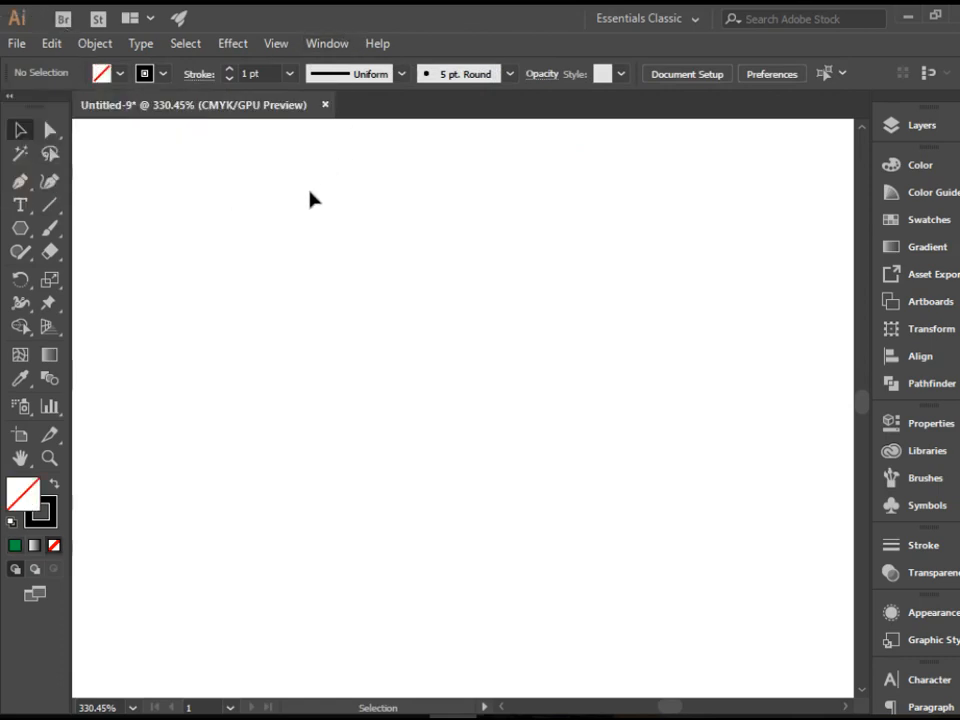
{"action": "mouse_move", "coordinate": [115, 212]}
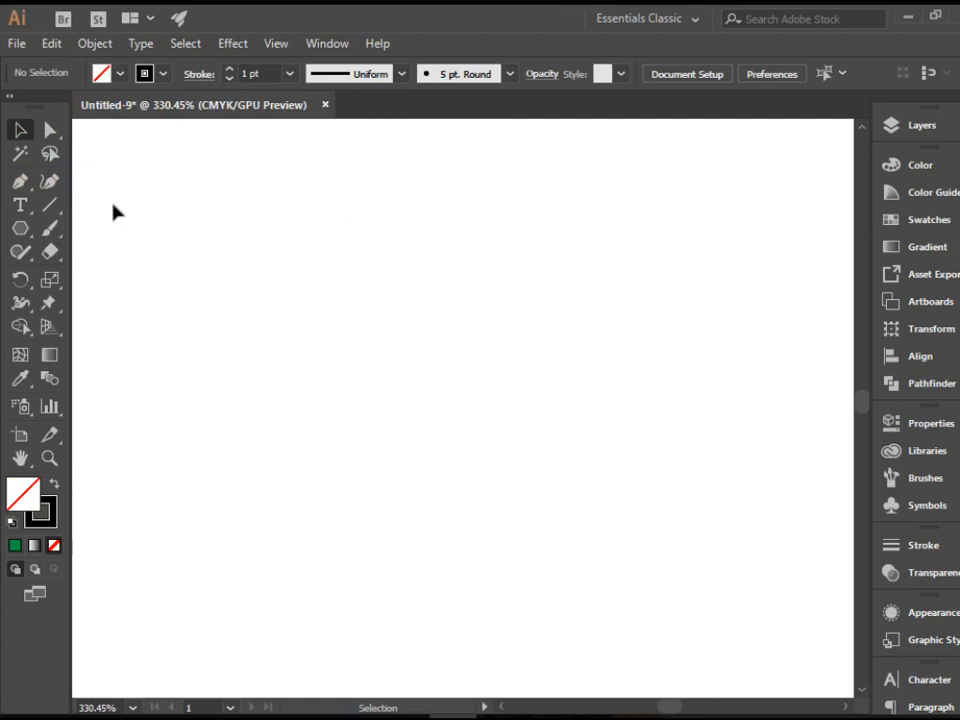
{"action": "left_click", "coordinate": [20, 182]}
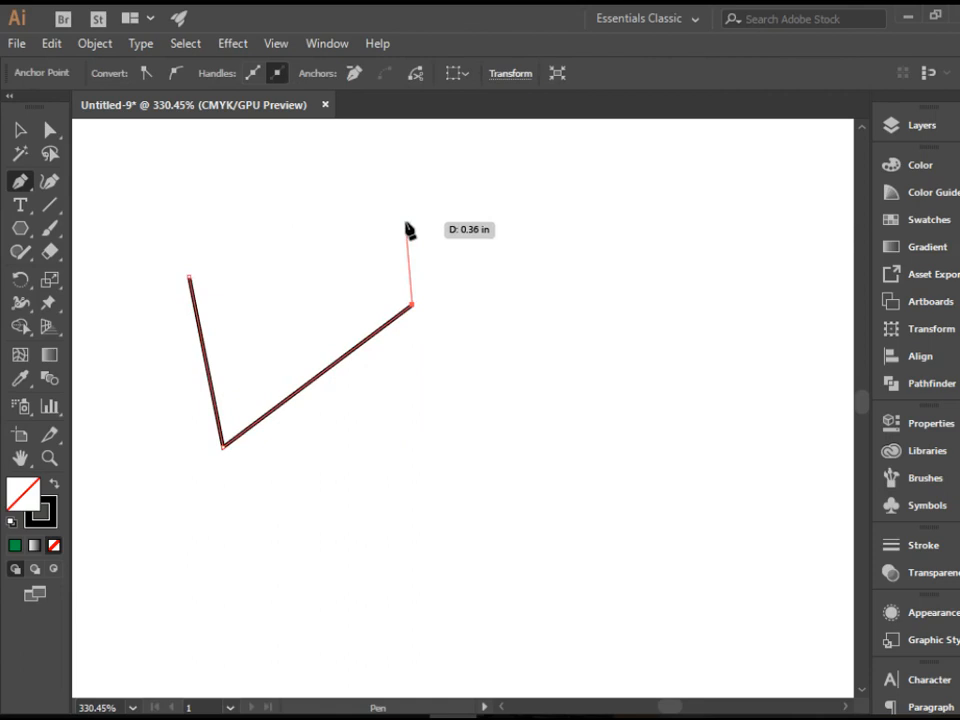
{"action": "mouse_move", "coordinate": [393, 238]}
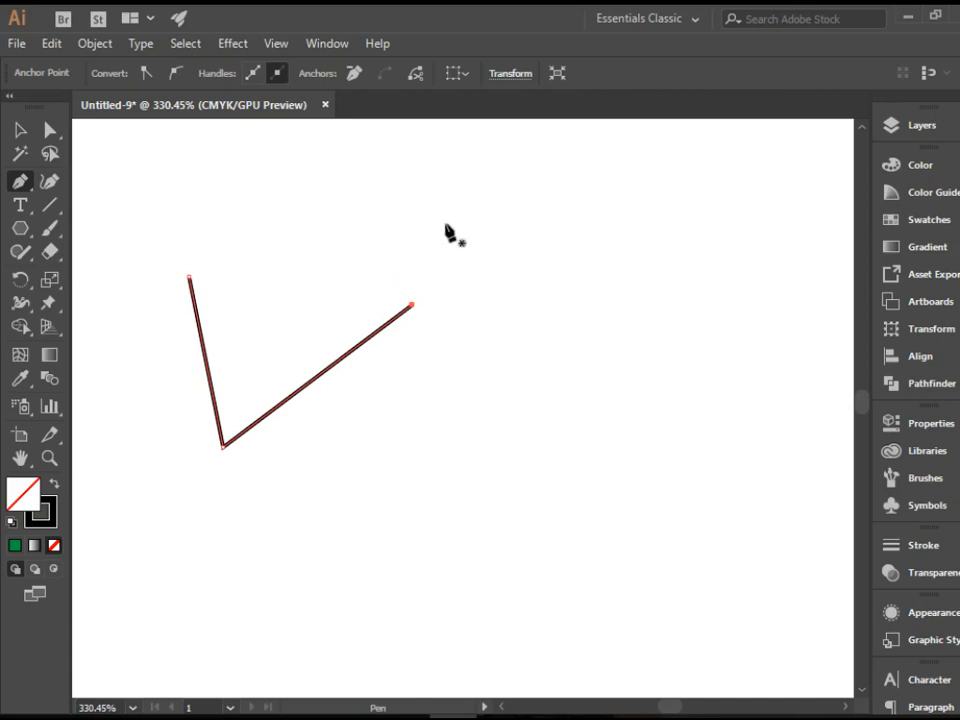
{"action": "mouse_move", "coordinate": [455, 240]}
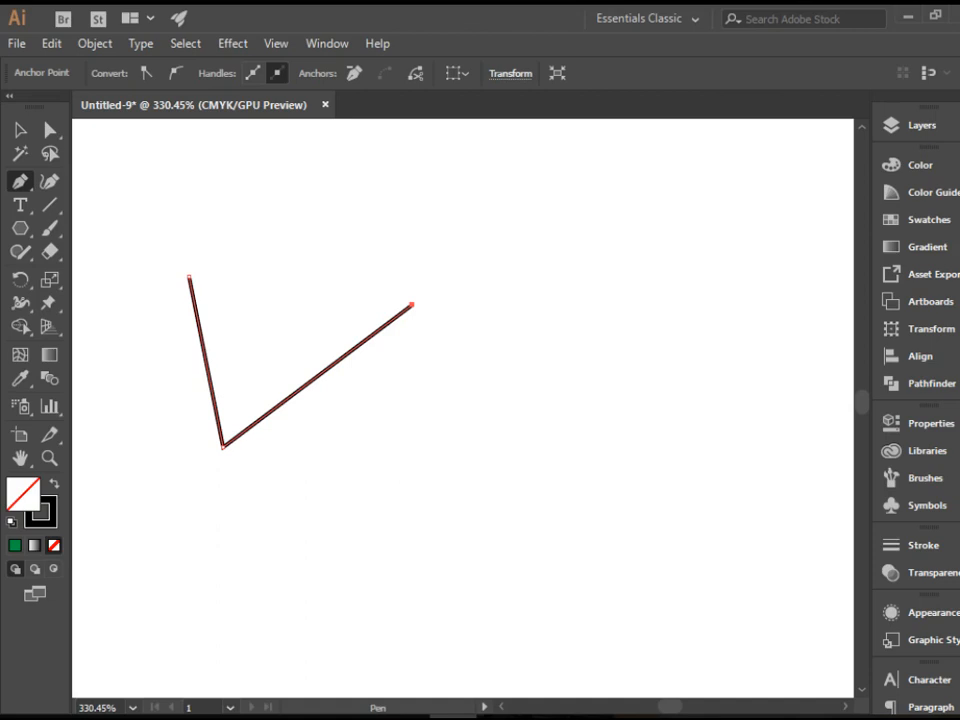
{"action": "left_click", "coordinate": [20, 130]}
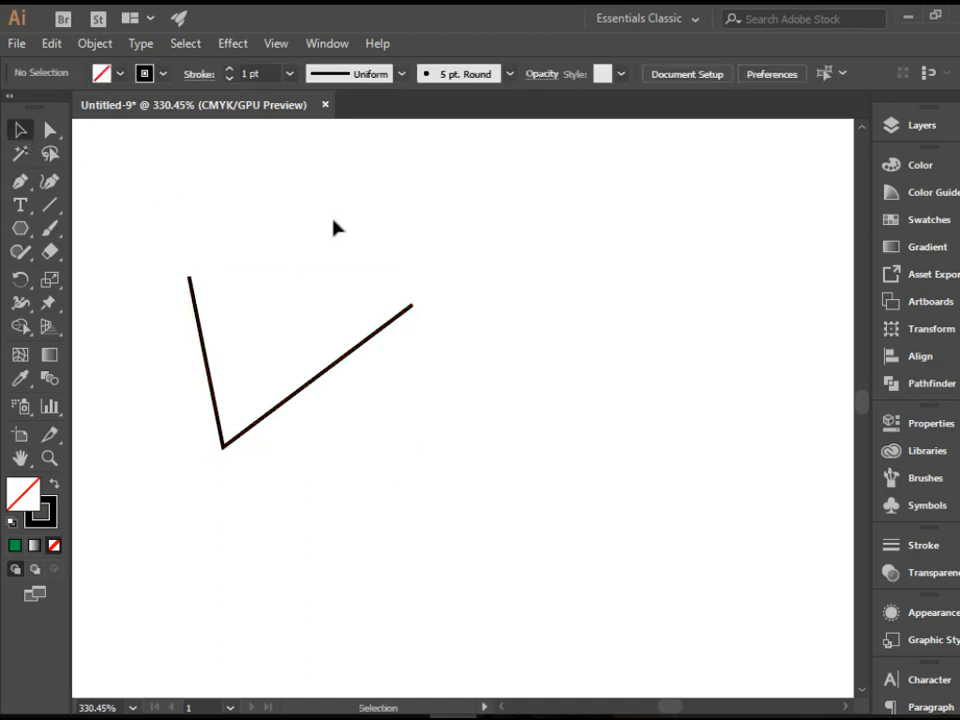
{"action": "left_click", "coordinate": [325, 385]}
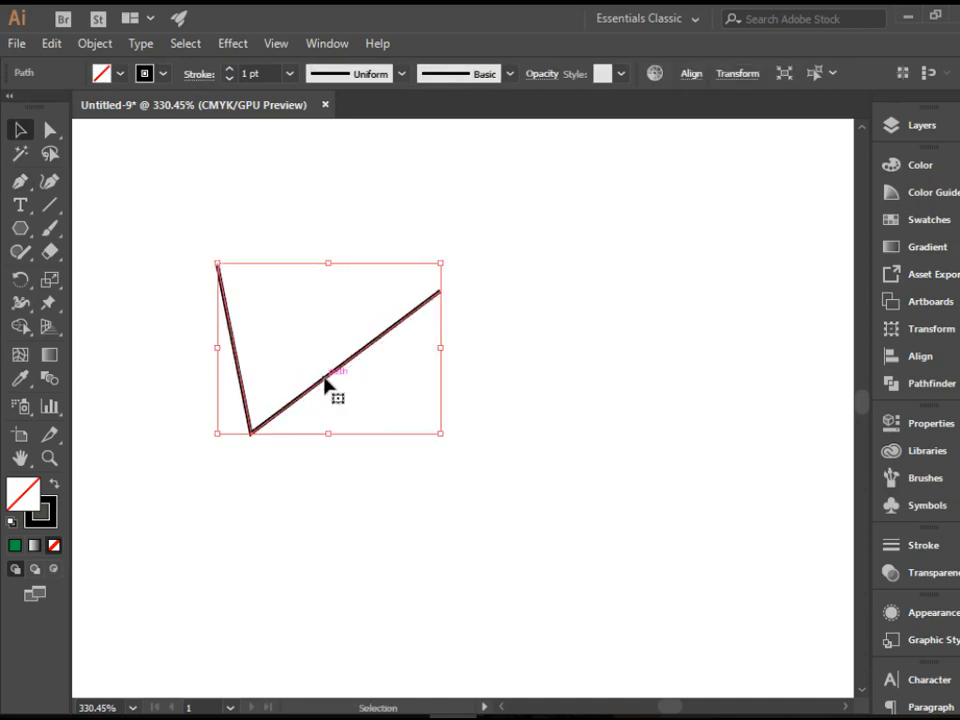
{"action": "left_click", "coordinate": [530, 368]}
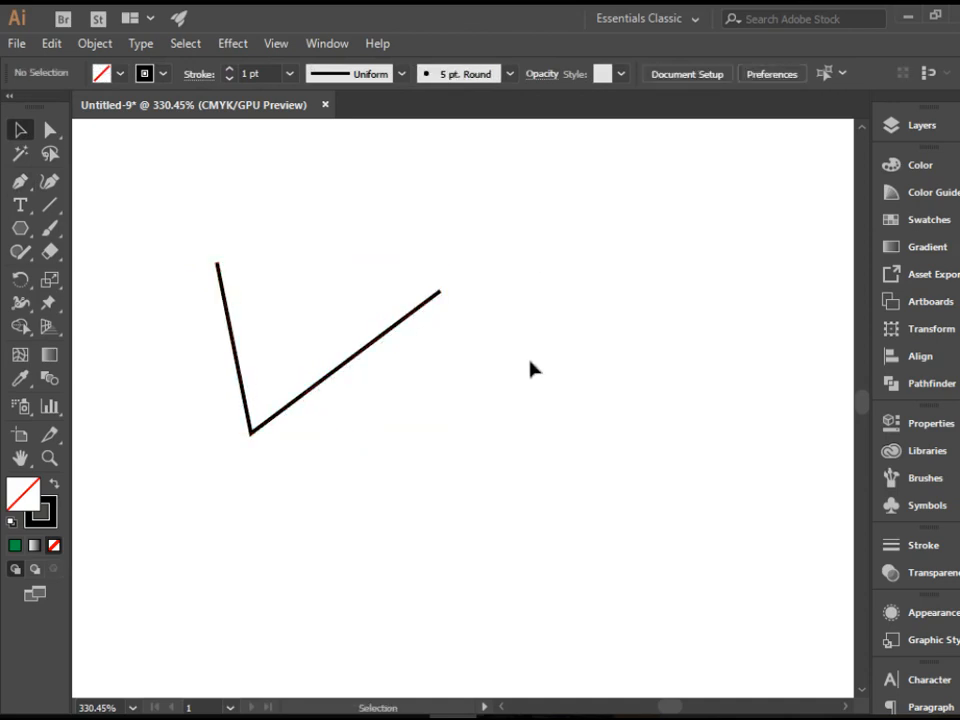
{"action": "mouse_move", "coordinate": [462, 388]}
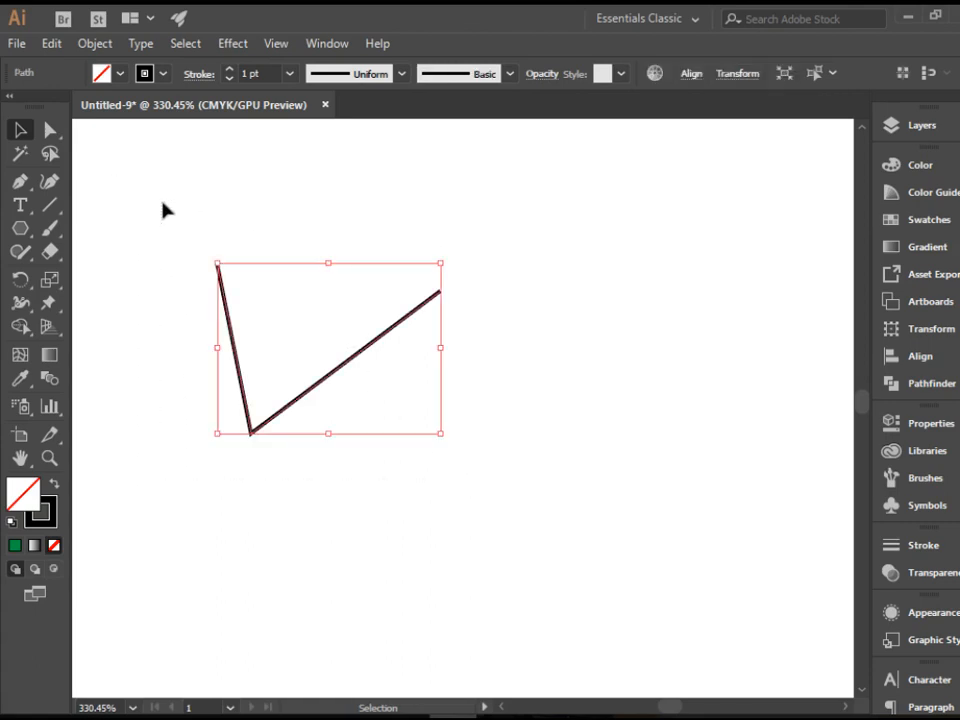
{"action": "key", "text": "Delete"}
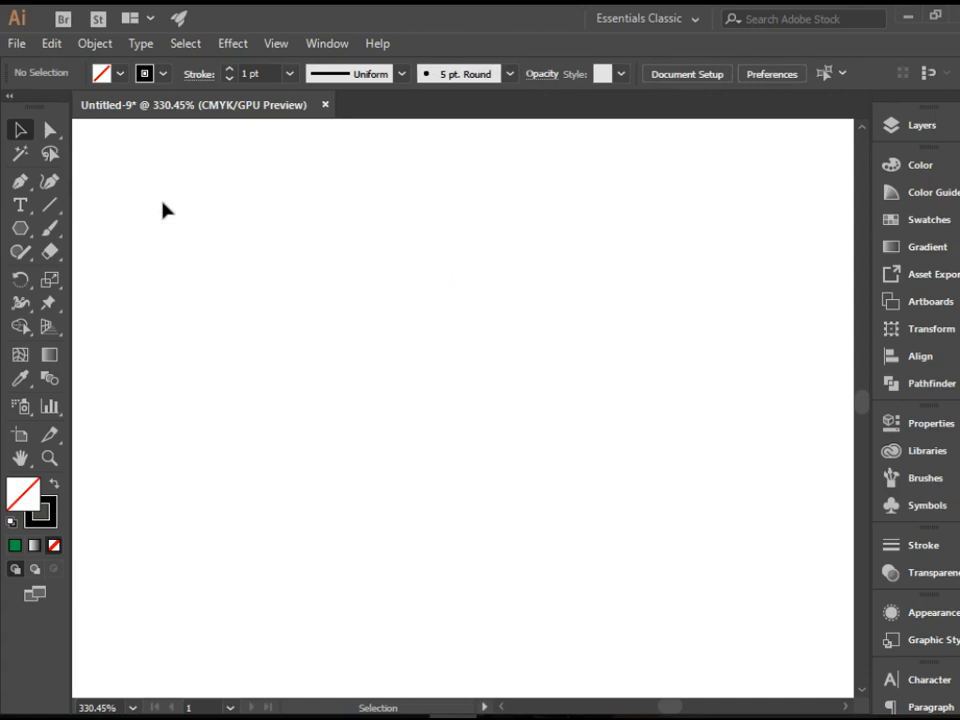
Step: Draw a V path and drag its right anchor down, then back up slightly inward
{"action": "left_click", "coordinate": [20, 181]}
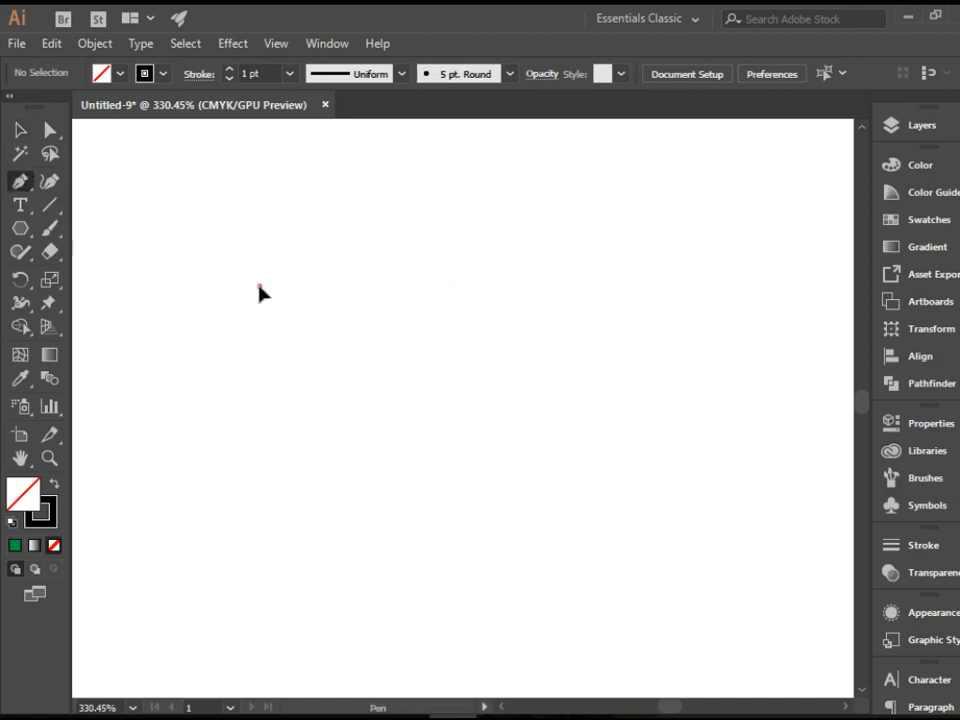
{"action": "left_click", "coordinate": [495, 285]}
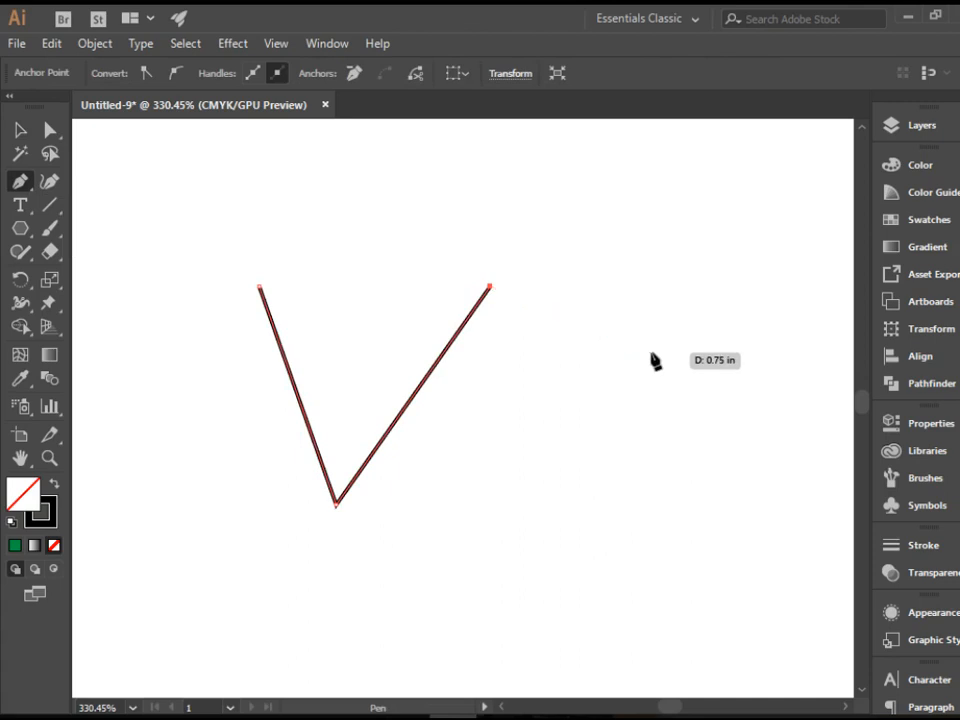
{"action": "left_click", "coordinate": [50, 130]}
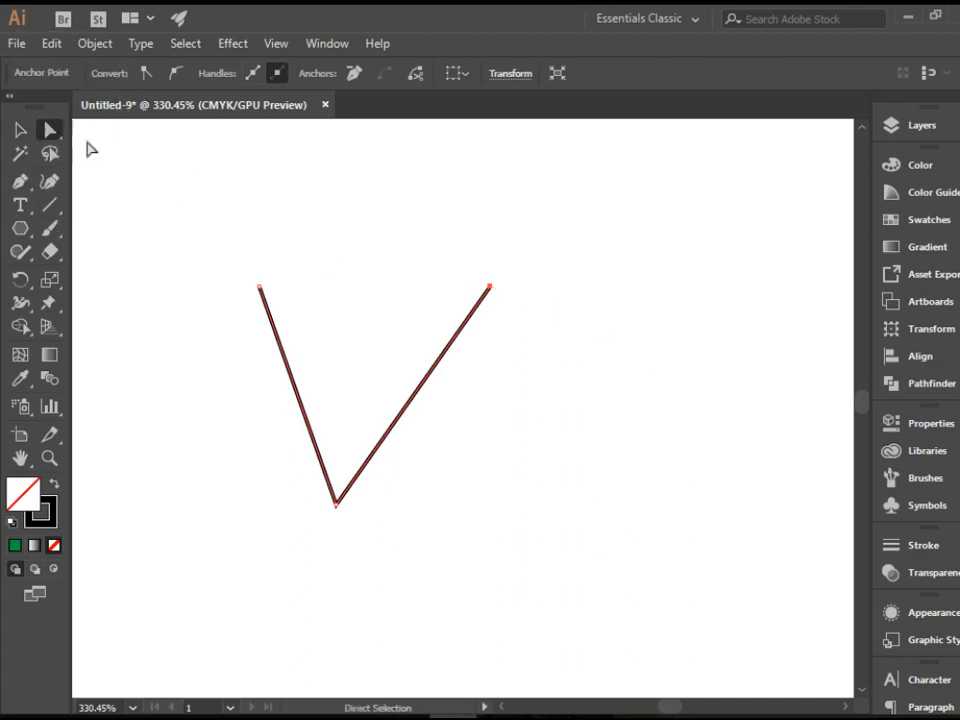
{"action": "left_click", "coordinate": [477, 238]}
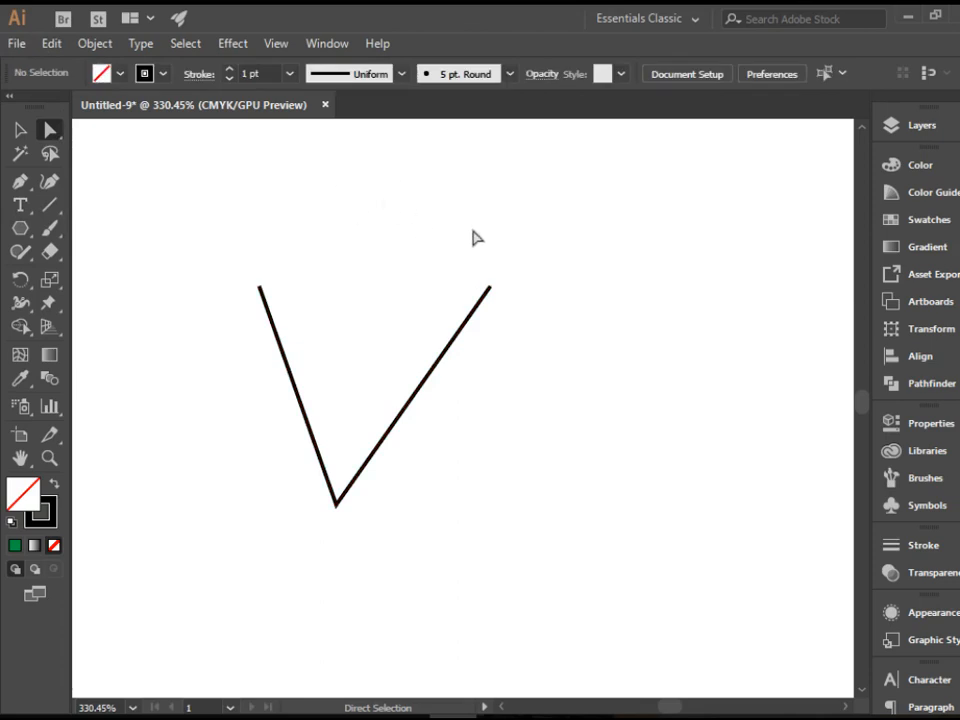
{"action": "left_click", "coordinate": [491, 289]}
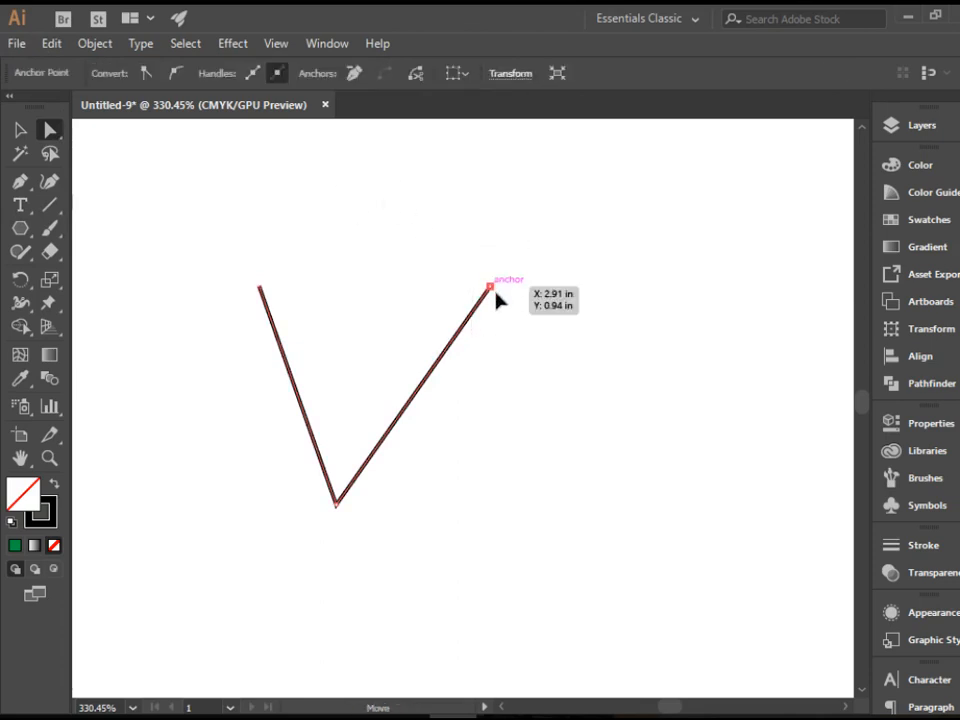
{"action": "left_click_drag", "start_coordinate": [490, 280], "coordinate": [515, 472]}
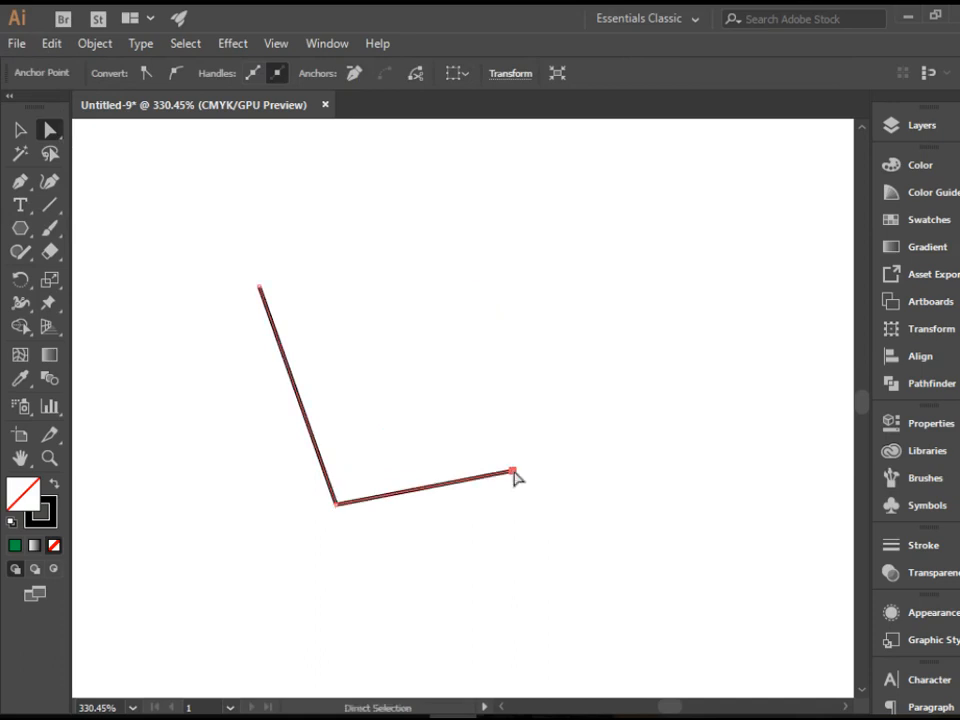
{"action": "left_click_drag", "start_coordinate": [513, 471], "coordinate": [440, 290]}
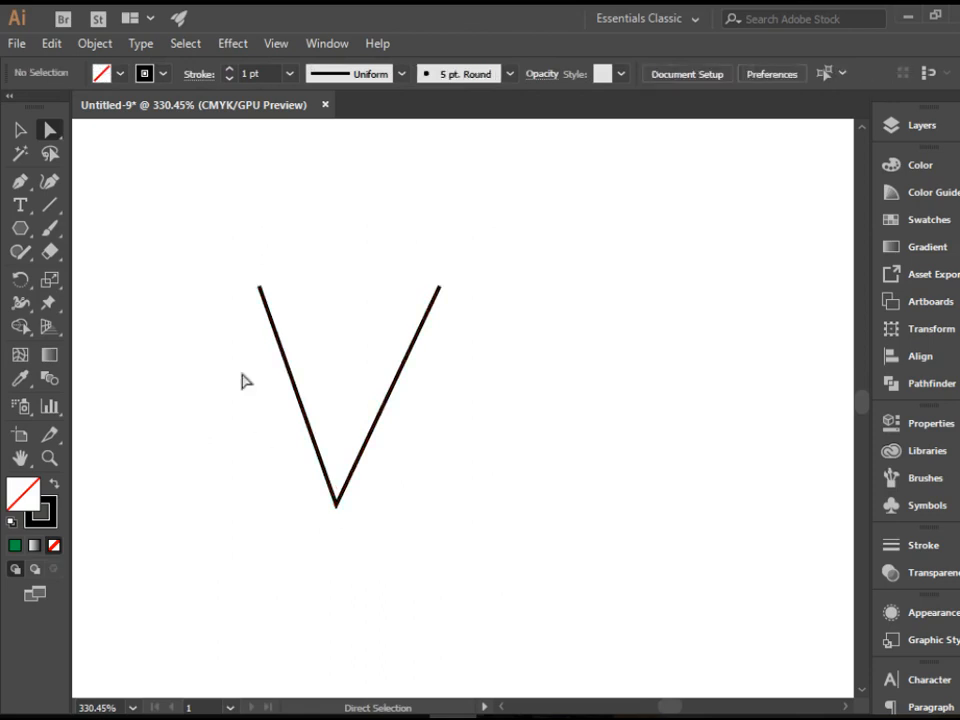
{"action": "mouse_move", "coordinate": [235, 314]}
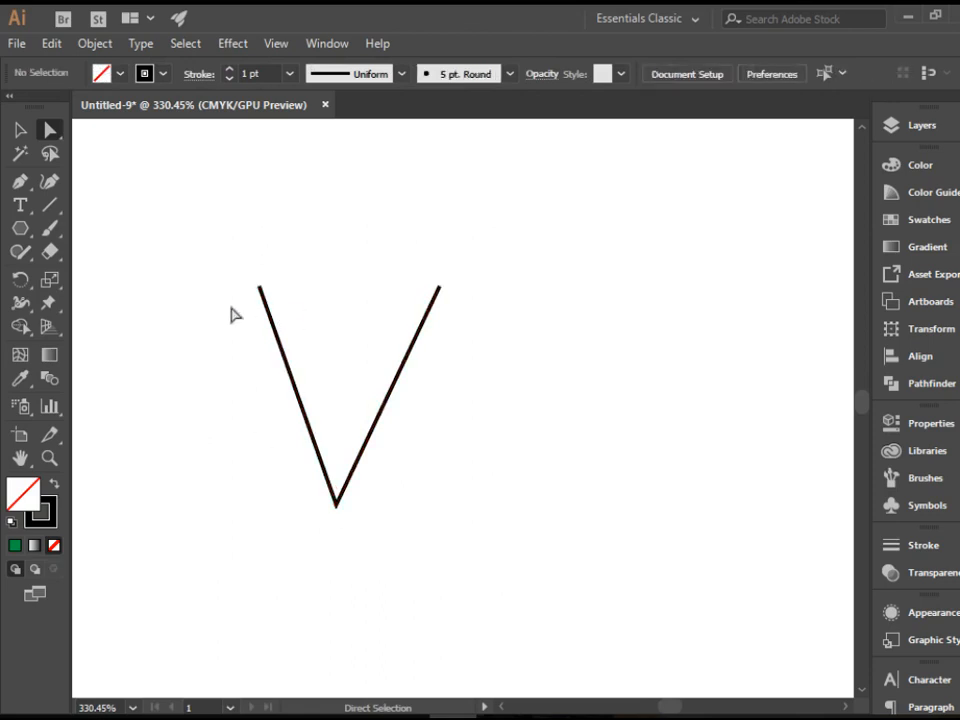